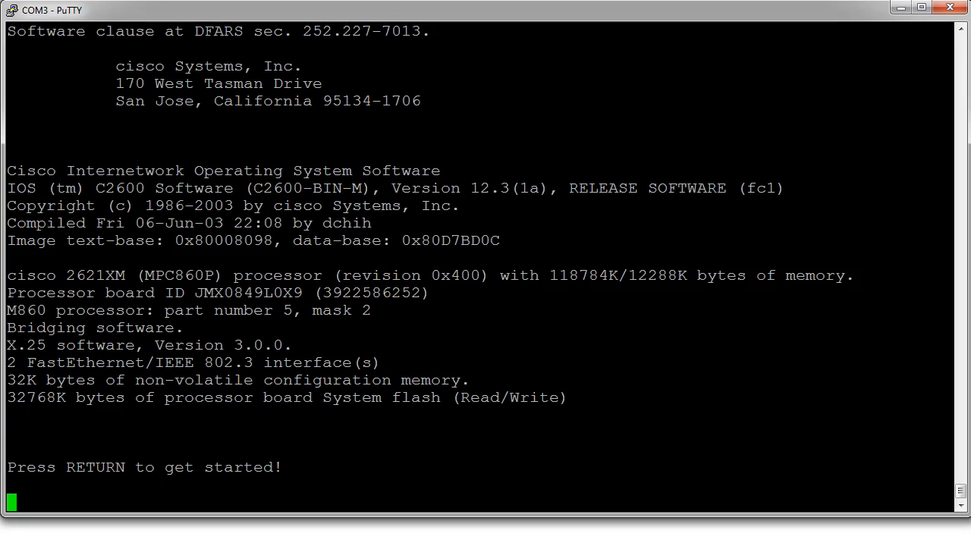
Step: Wake the Portland console, enter privileged mode with 'en', and start 'show run'
{"action": "key", "text": "Return"}
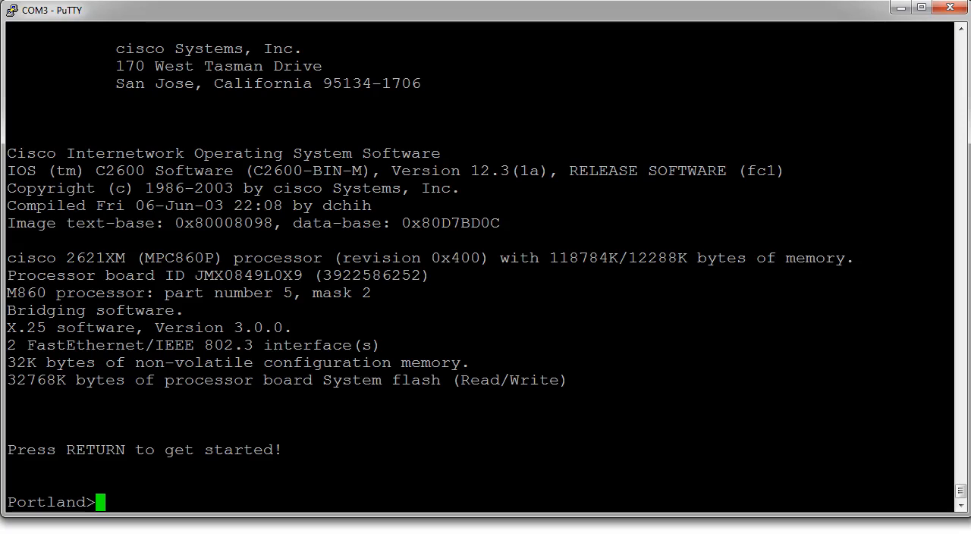
{"action": "type", "text": "en"}
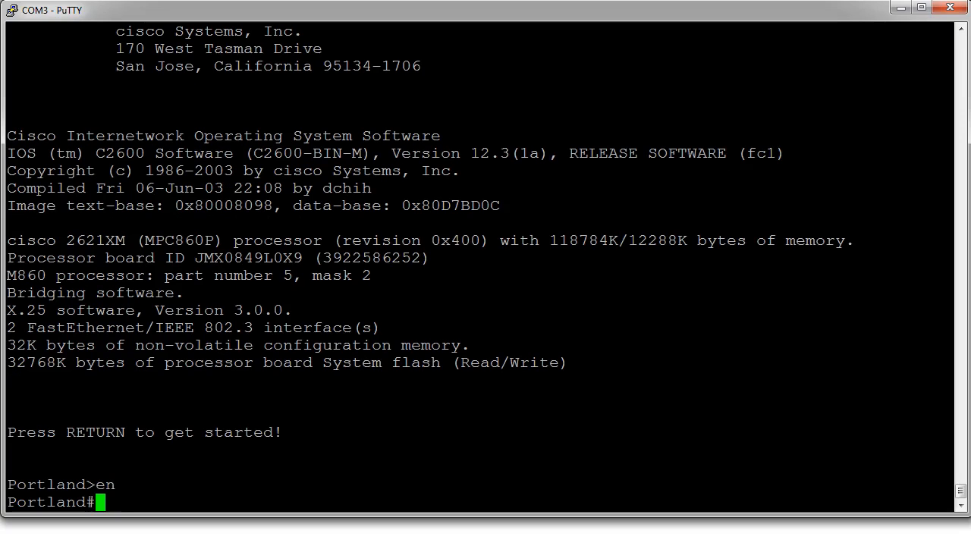
{"action": "type", "text": "show run"}
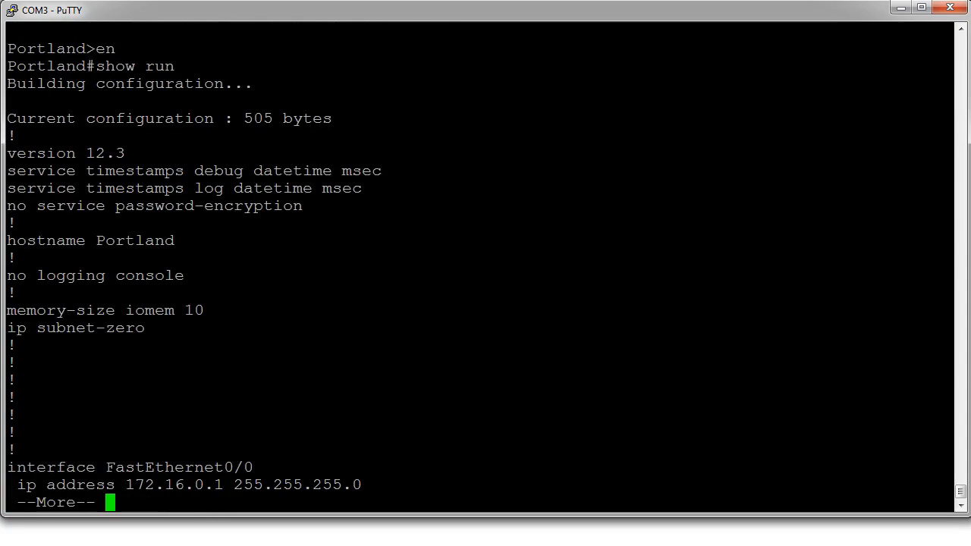
Step: Page through the remaining configuration to the FastEthernet addresses and vty login settings
{"action": "key", "text": "space"}
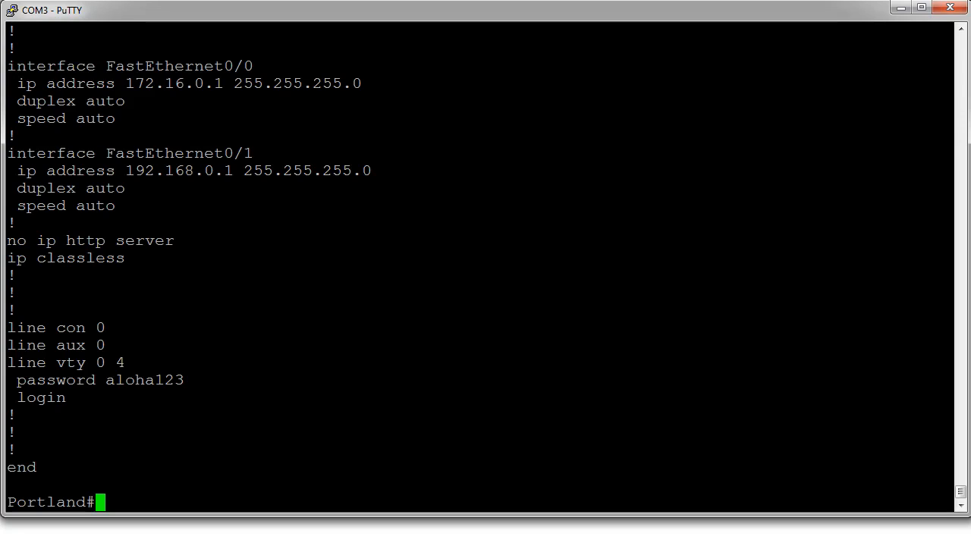
Step: In global configuration, set FastEthernet0/0 as the NAT outside interface
{"action": "type", "text": "conf t"}
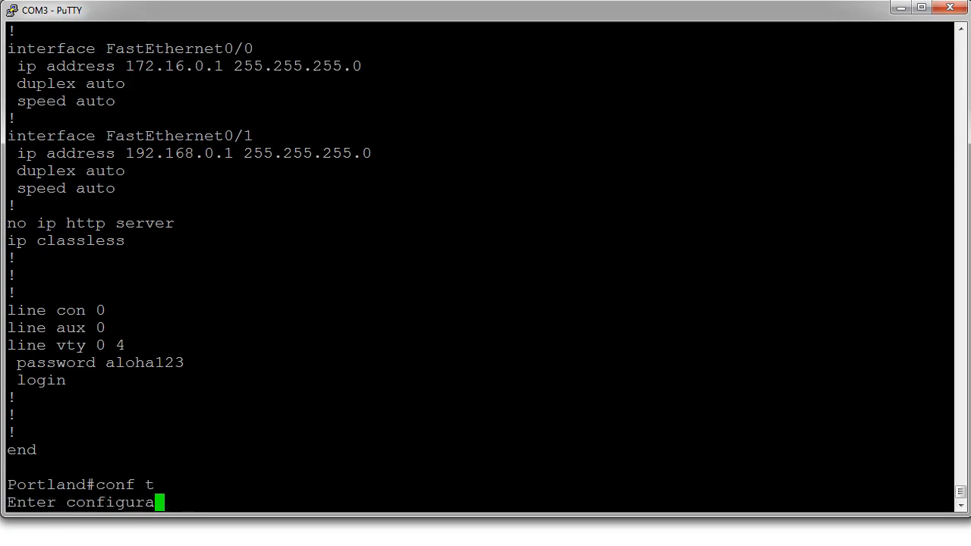
{"action": "type", "text": "int fa"}
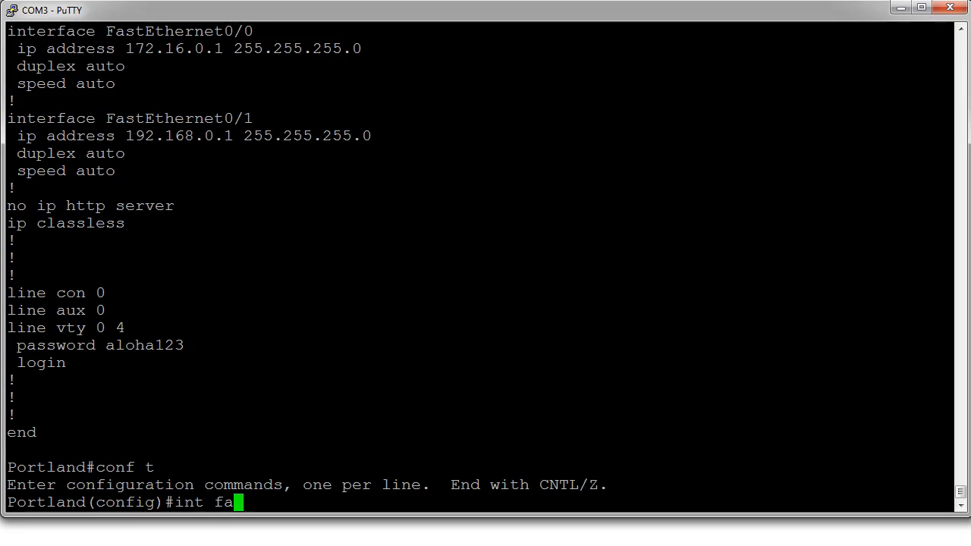
{"action": "key", "text": "Return"}
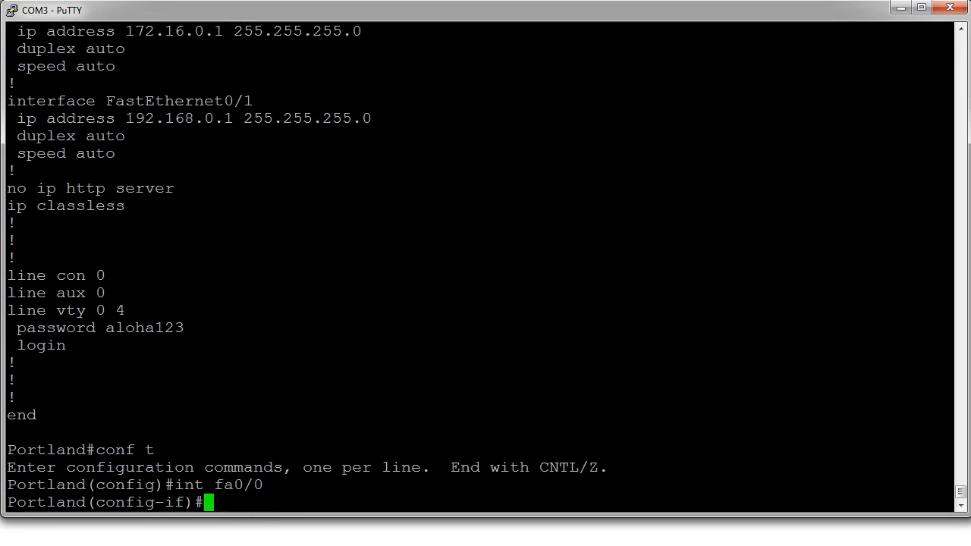
{"action": "type", "text": "ip nat outside"}
{"action": "type", "text": "exit"}
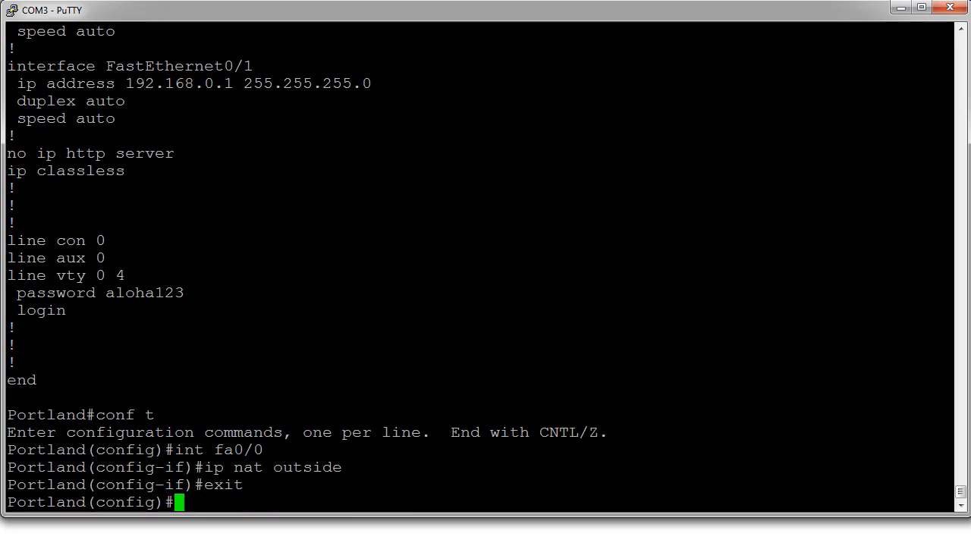
Step: Set FastEthernet0/1 as the NAT inside interface and exit it
{"action": "type", "text": "int fa0/1"}
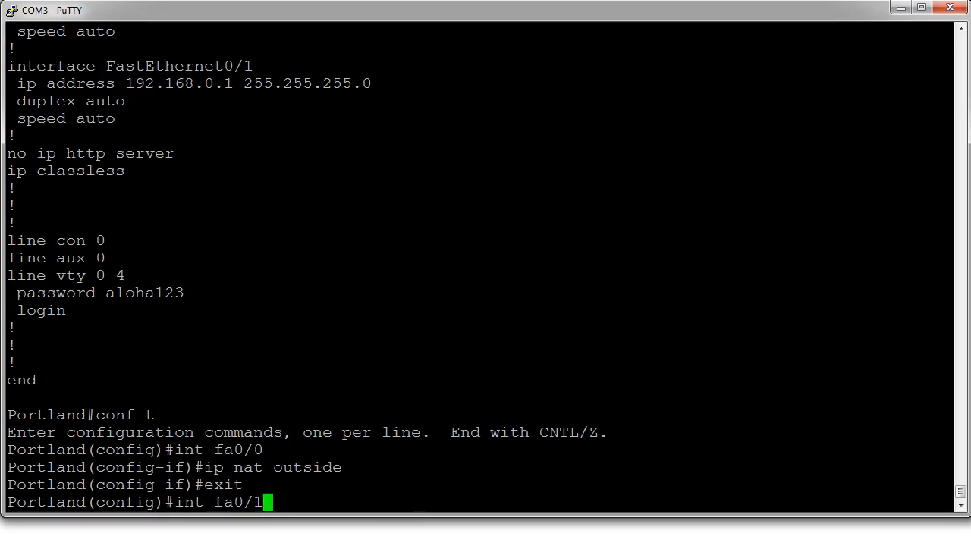
{"action": "type", "text": "ip nat"}
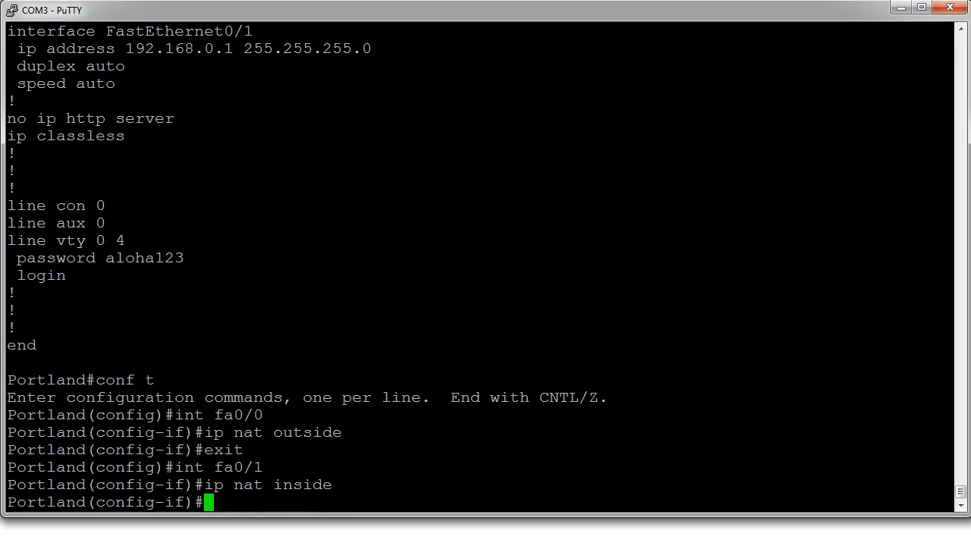
{"action": "type", "text": "exit"}
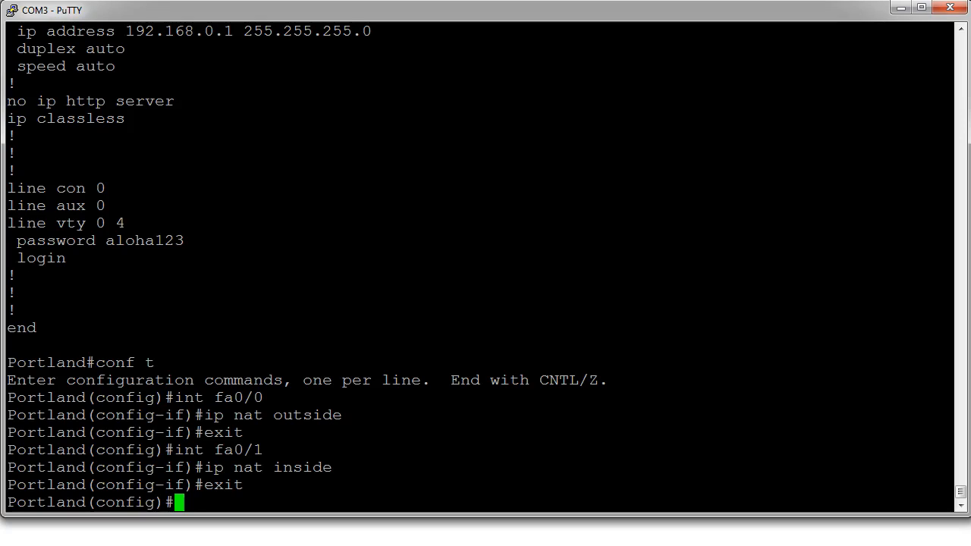
Step: Enter 'ip nat inside source static 192.168.0.2 172.16.0.2', then exit configuration mode
{"action": "type", "text": "ip nat"}
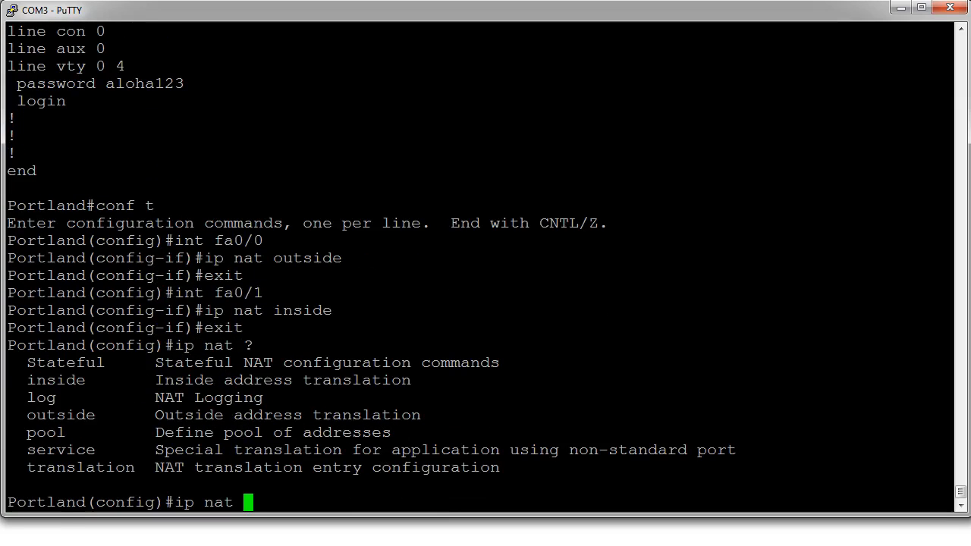
{"action": "type", "text": "inside"}
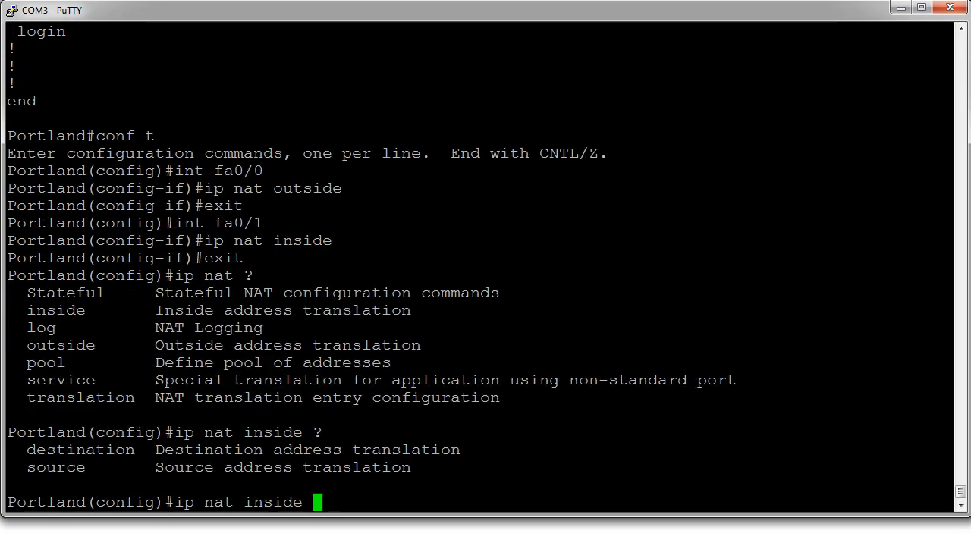
{"action": "type", "text": "source ?"}
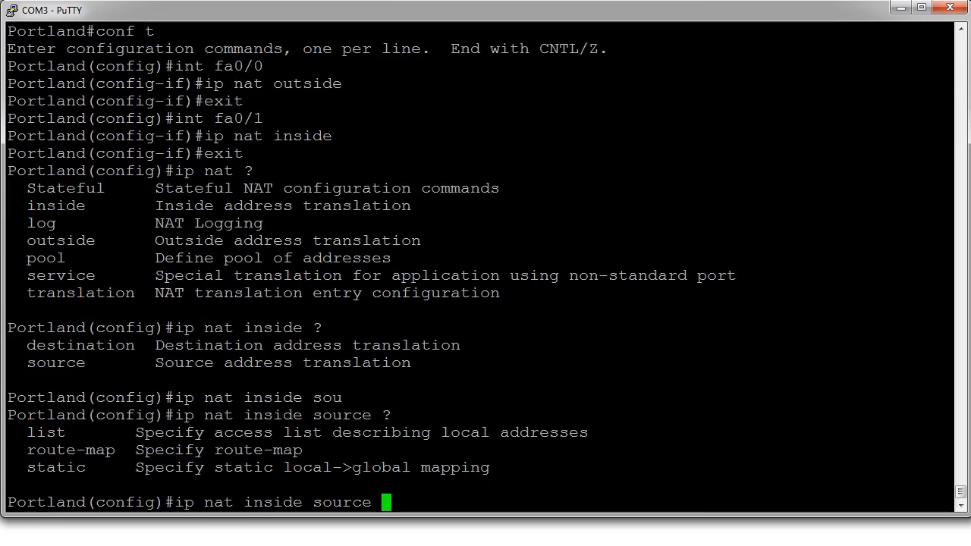
{"action": "type", "text": "stat"}
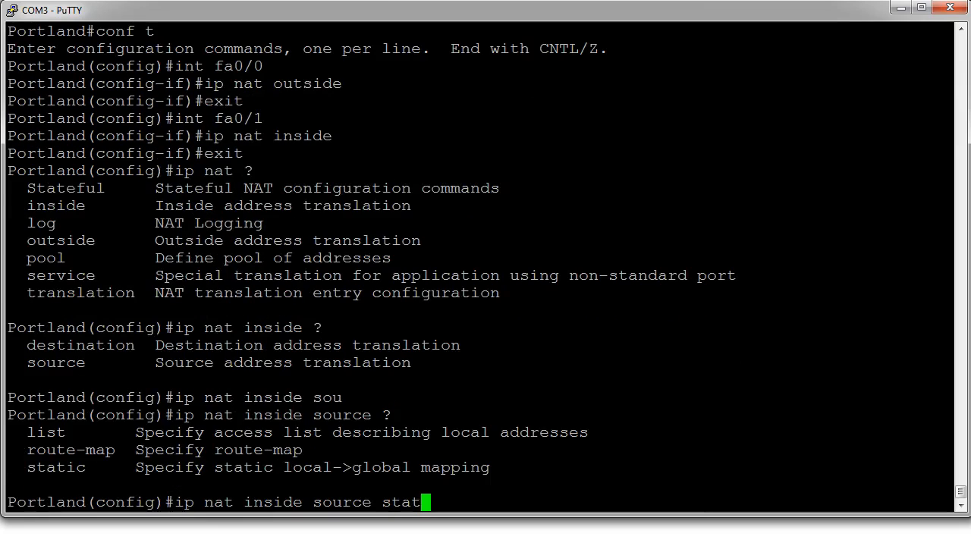
{"action": "type", "text": "ic"}
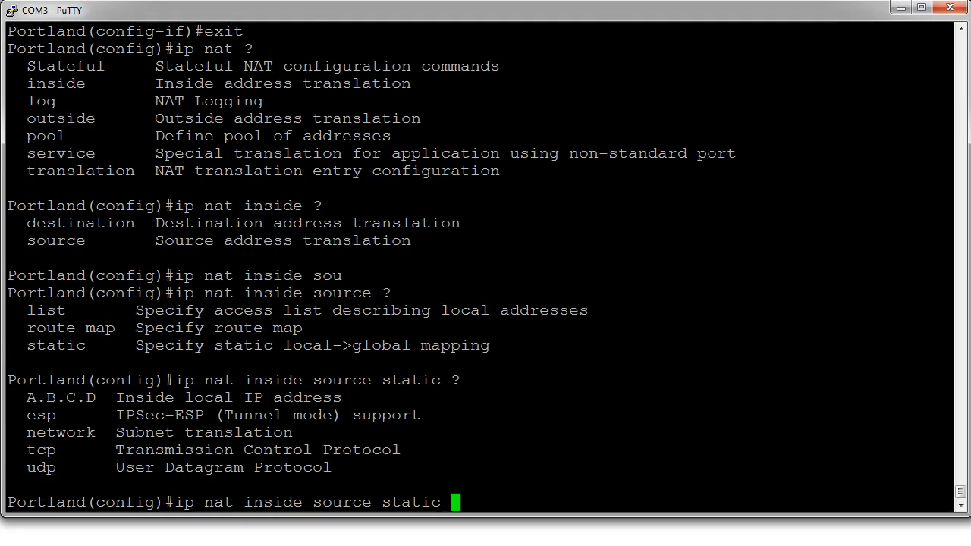
{"action": "type", "text": "192.16"}
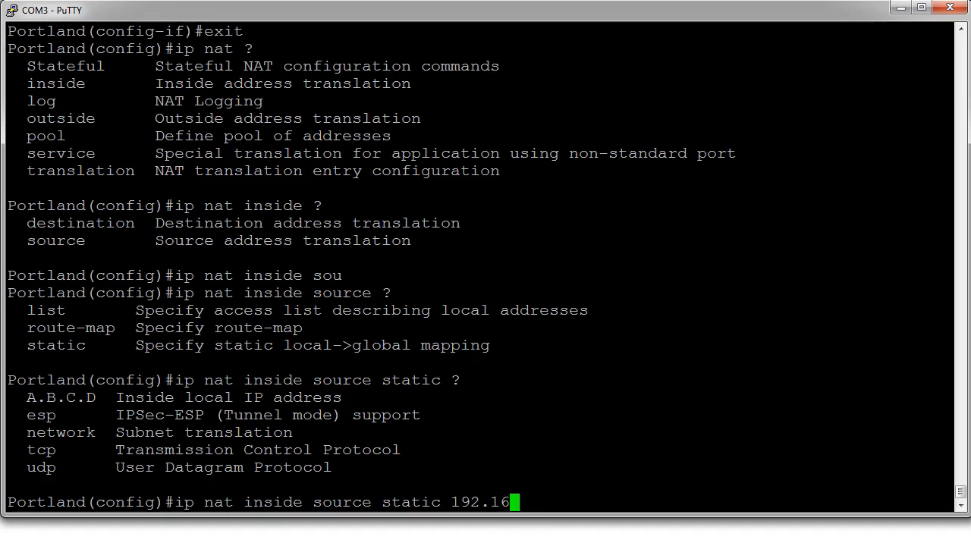
{"action": "type", "text": "8.0."}
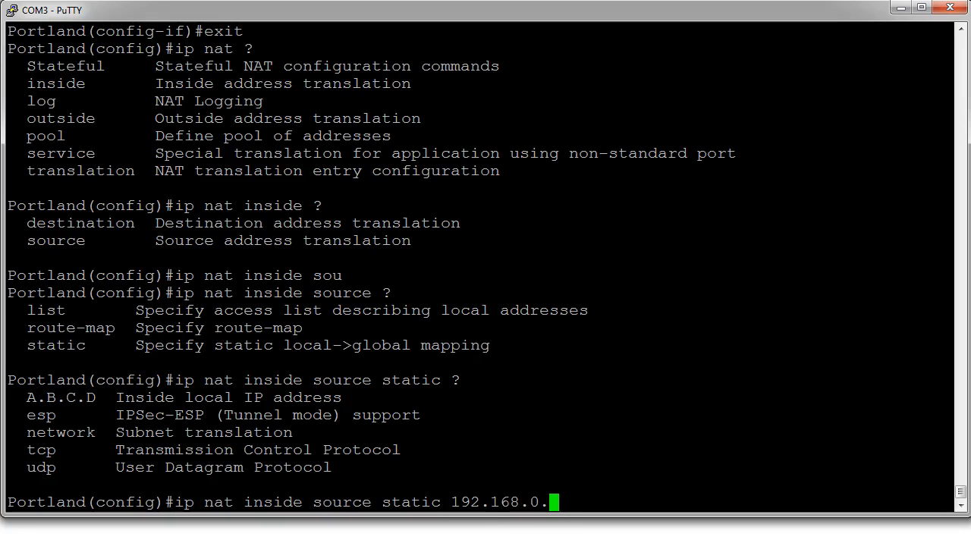
{"action": "type", "text": "2"}
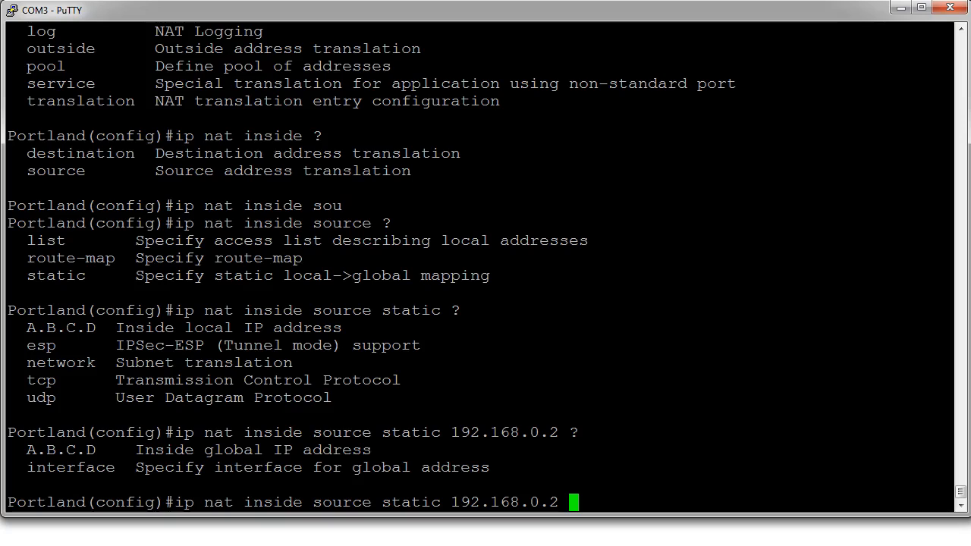
{"action": "type", "text": "172.16"}
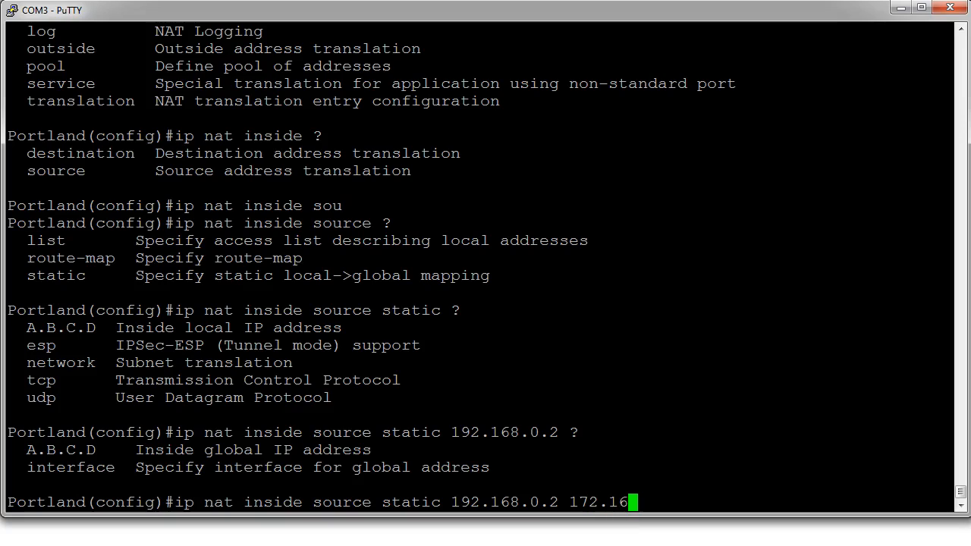
{"action": "type", "text": ".0.2"}
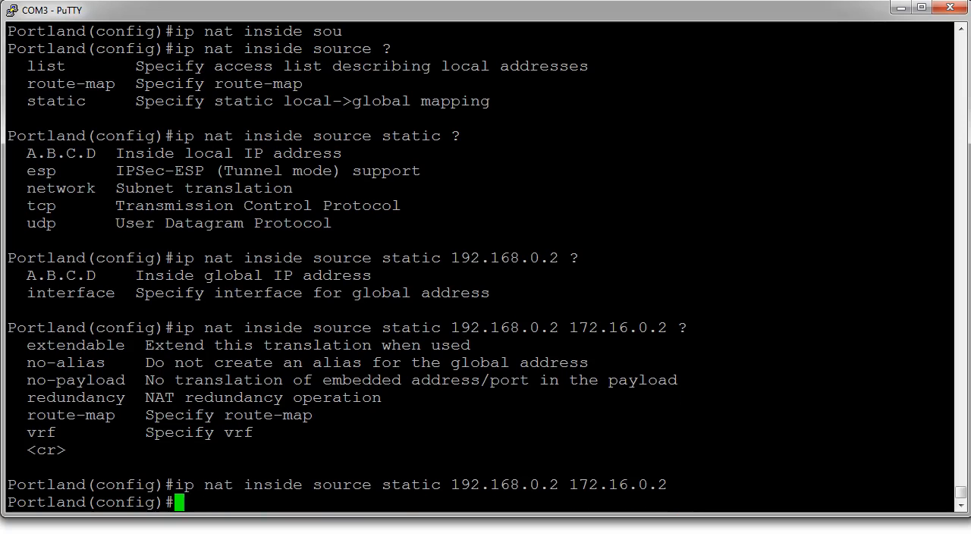
{"action": "type", "text": "exit"}
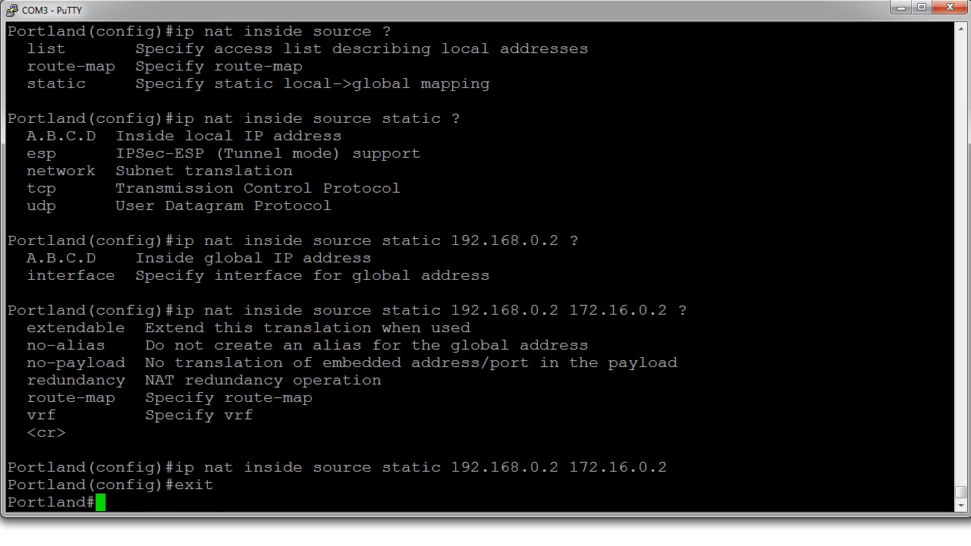
Step: Run 'show run' again and page down to check the new NAT settings
{"action": "type", "text": "show run"}
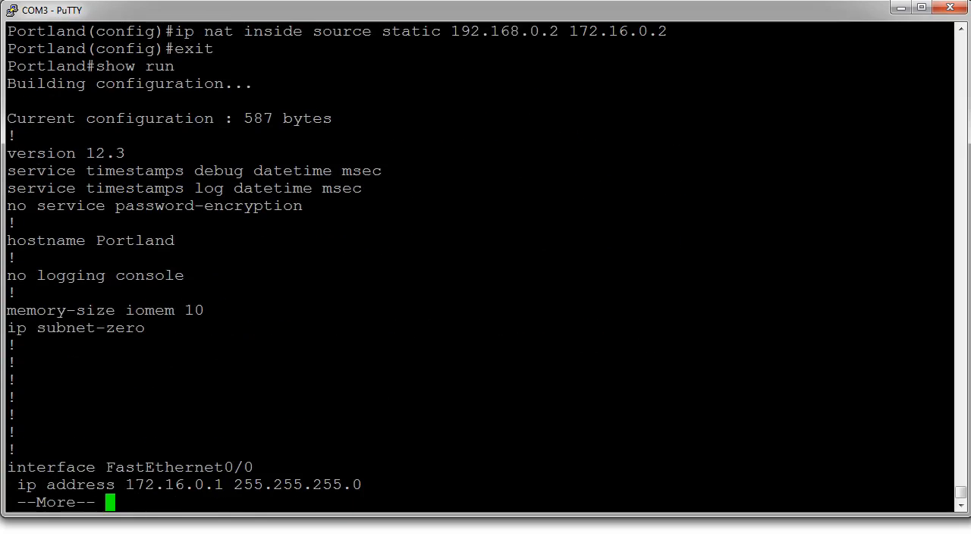
{"action": "key", "text": "space"}
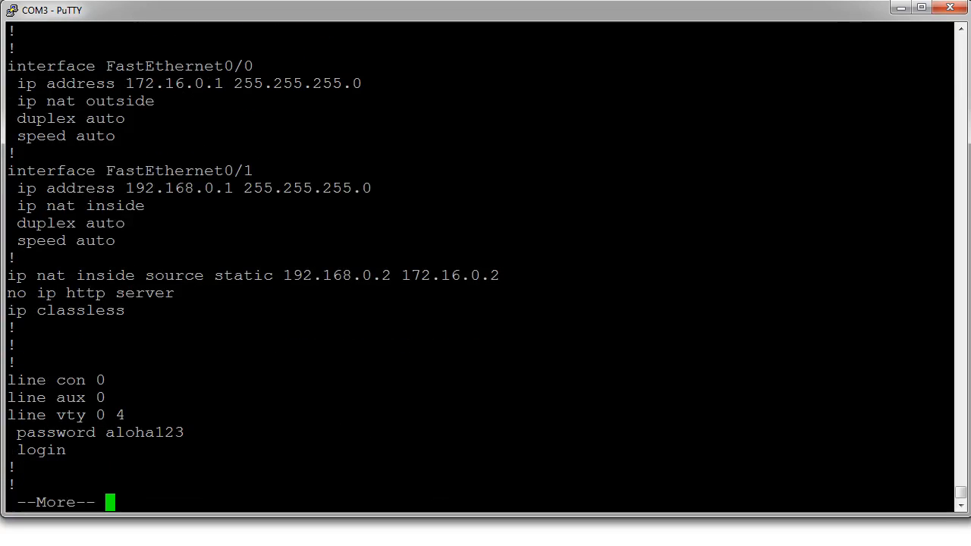